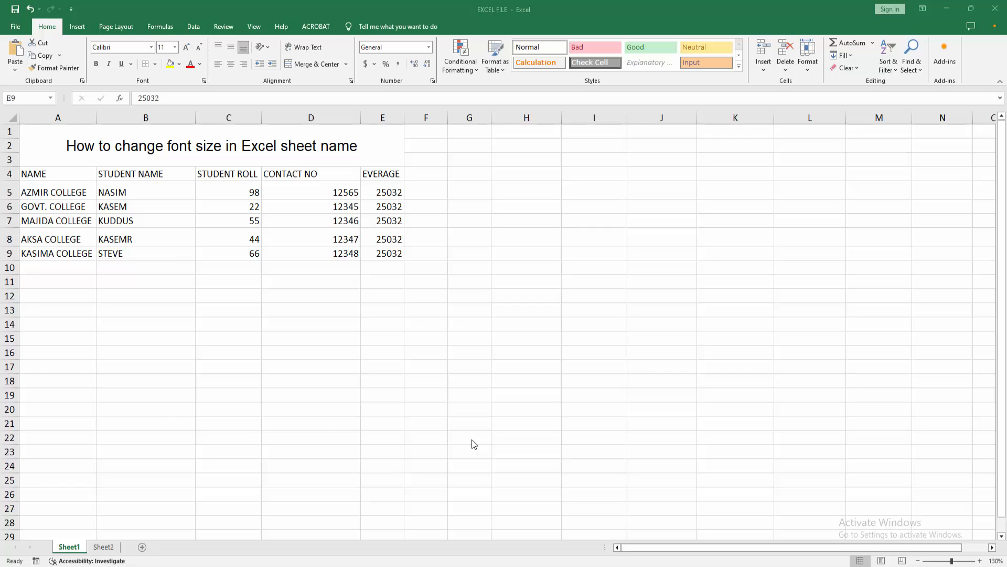
# Step: Select a cell below the table, then set the new-workbook default font size to 36
pyautogui.click(382, 253)
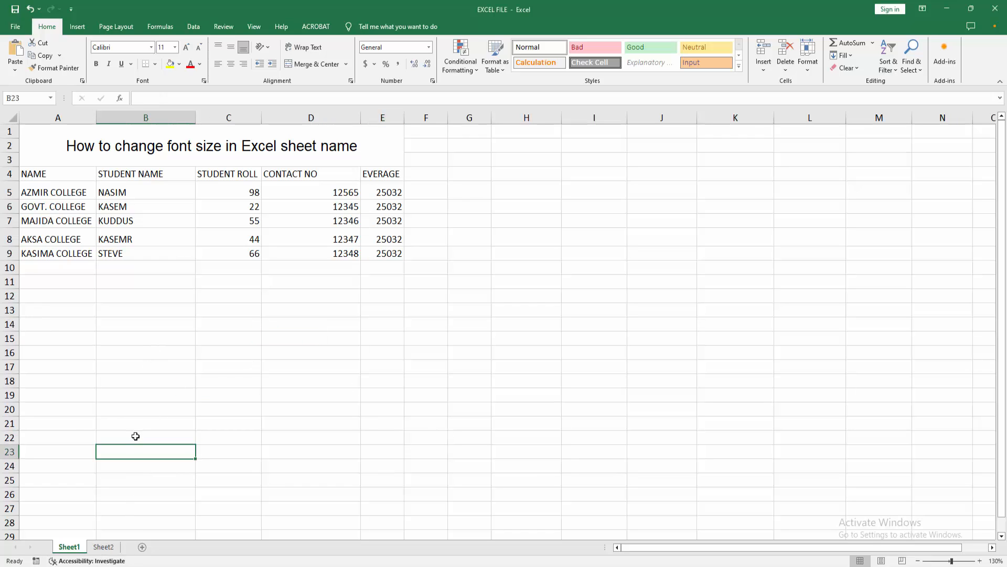
pyautogui.press('Down')
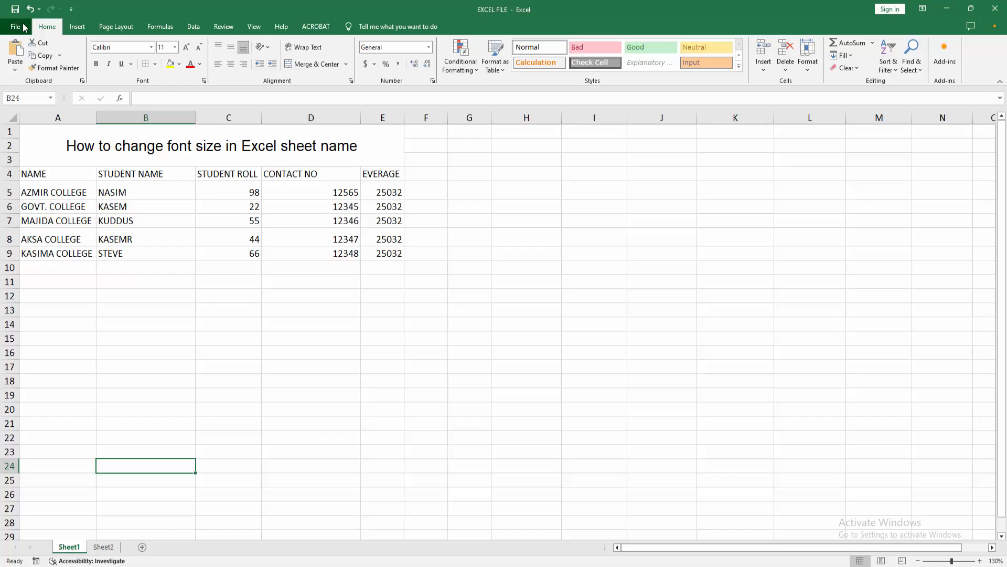
pyautogui.click(15, 27)
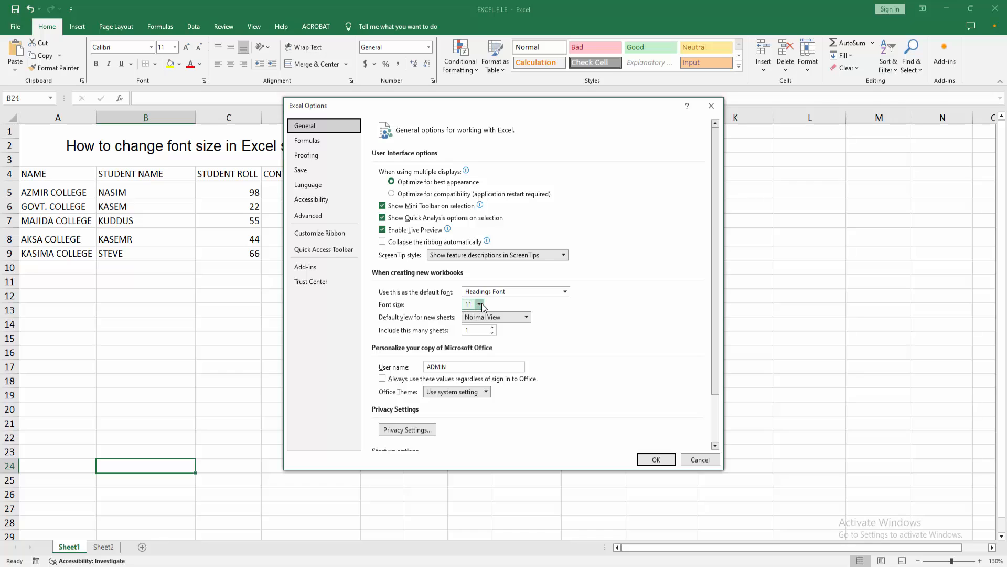
pyautogui.click(479, 303)
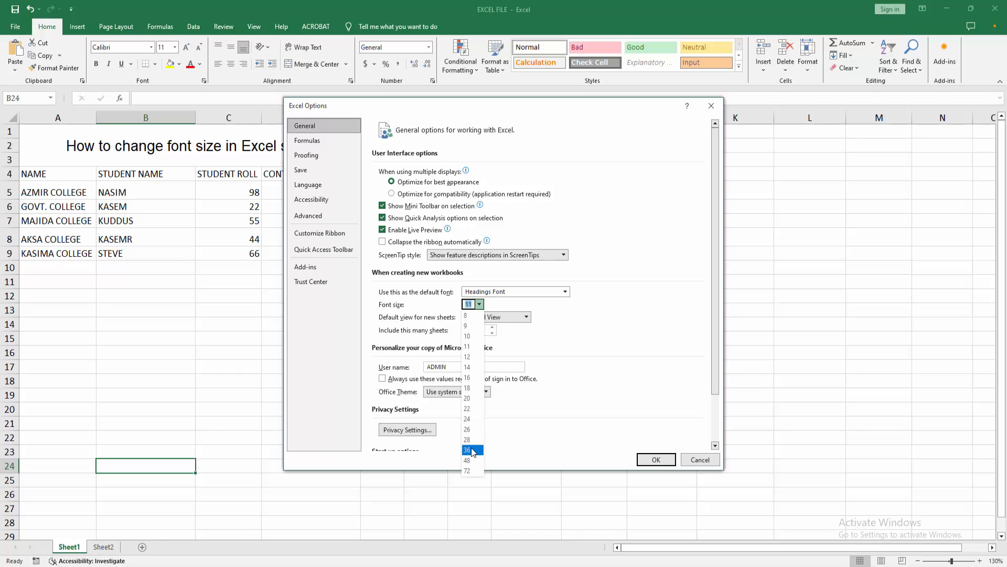
pyautogui.click(467, 449)
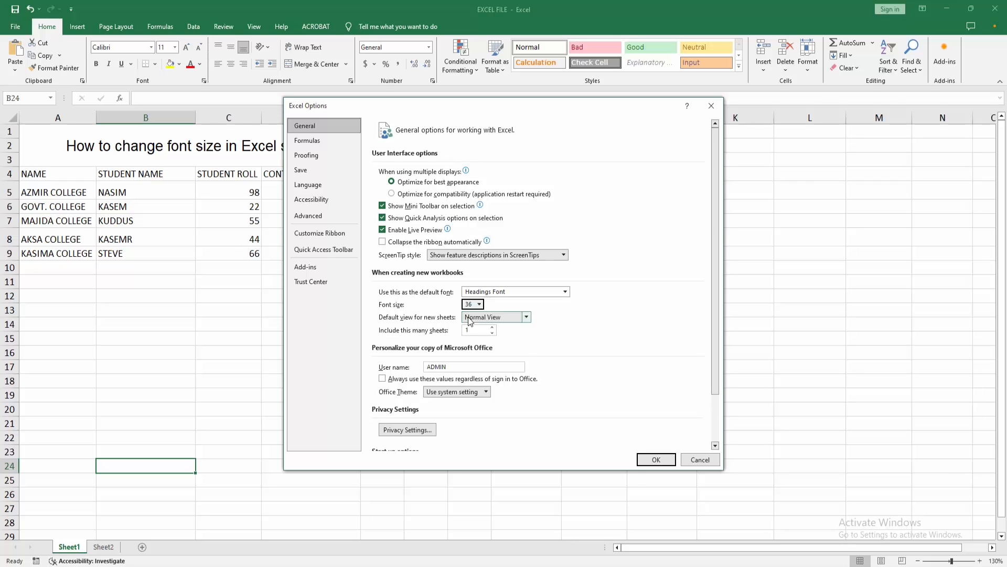
# Step: Keep Normal View as the default view, set new workbooks to 8 sheets, and apply
pyautogui.click(526, 317)
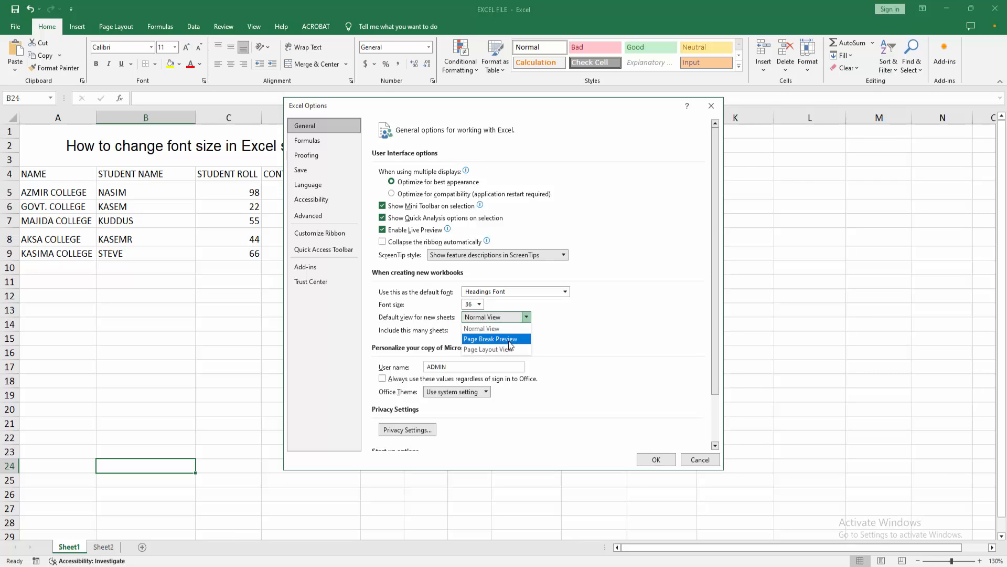
pyautogui.moveTo(489, 349)
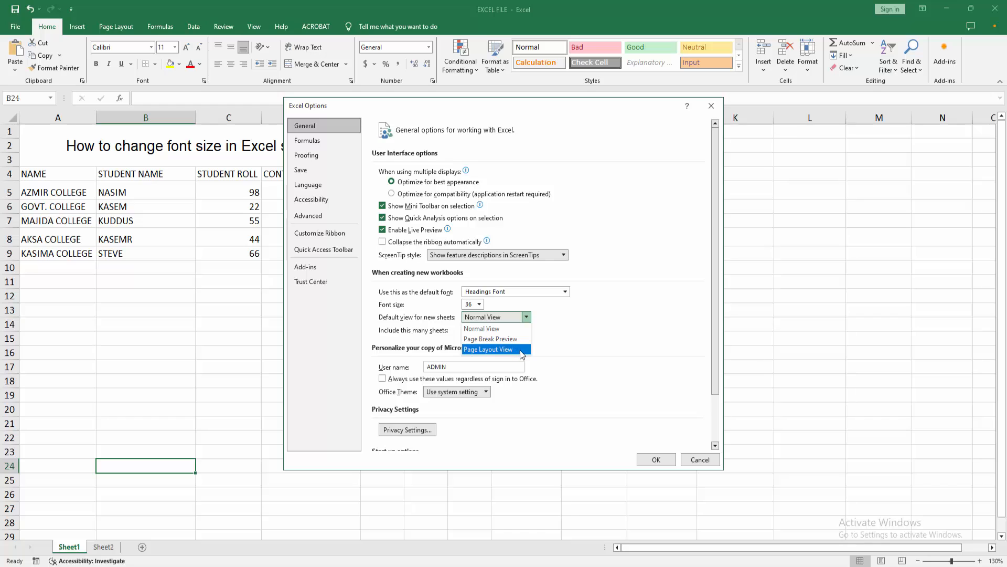
pyautogui.moveTo(490, 338)
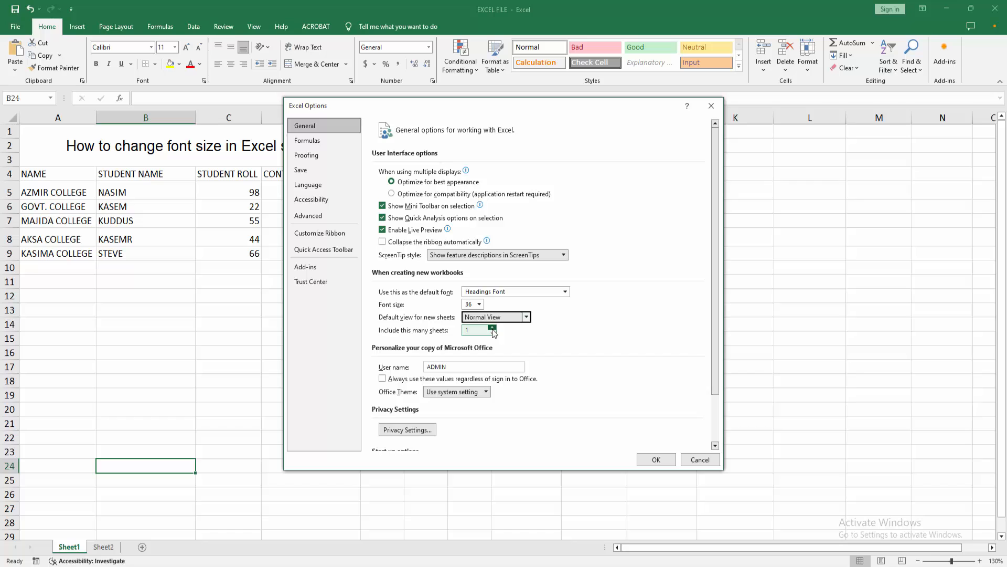
pyautogui.click(491, 327)
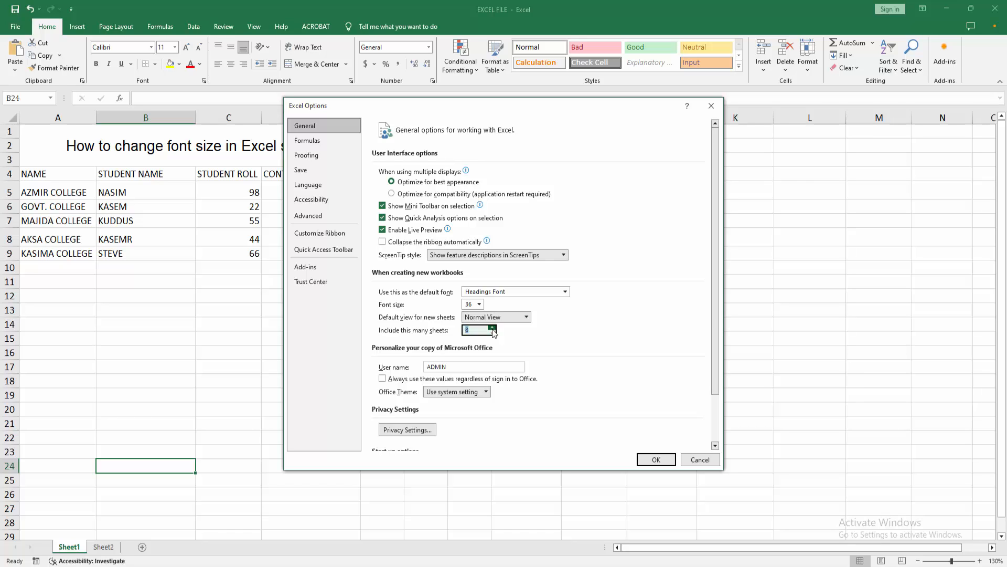
pyautogui.click(655, 460)
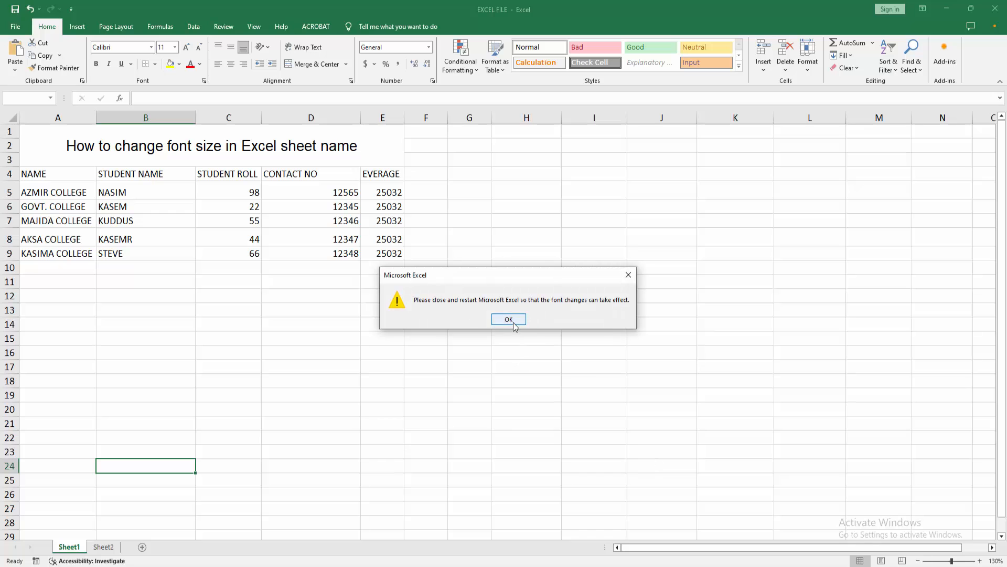
# Step: Acknowledge the message that Excel must restart for the font change
pyautogui.click(509, 320)
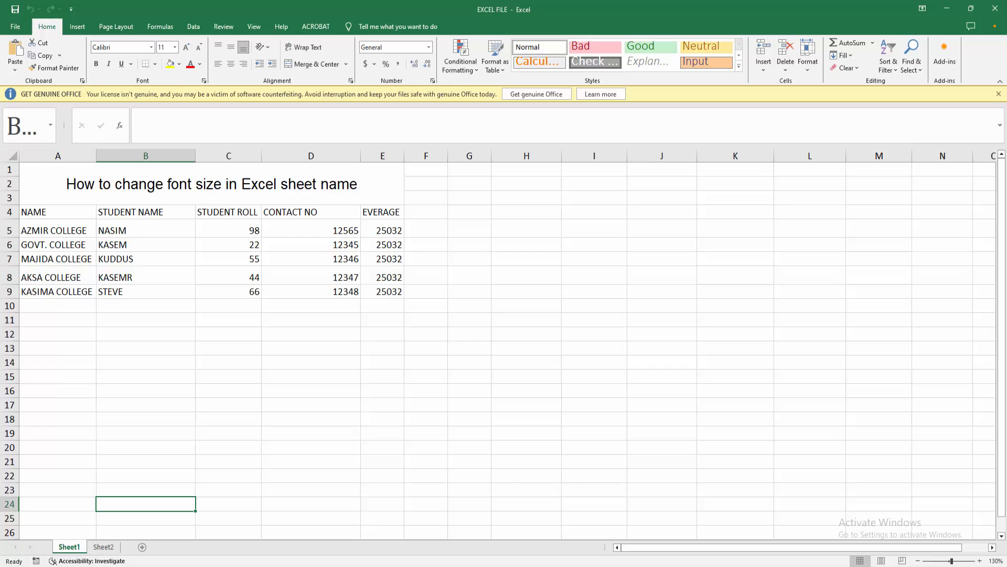
# Step: Insert Sheet3 and Sheet4, then go back to the Sheet1 student table
pyautogui.click(135, 547)
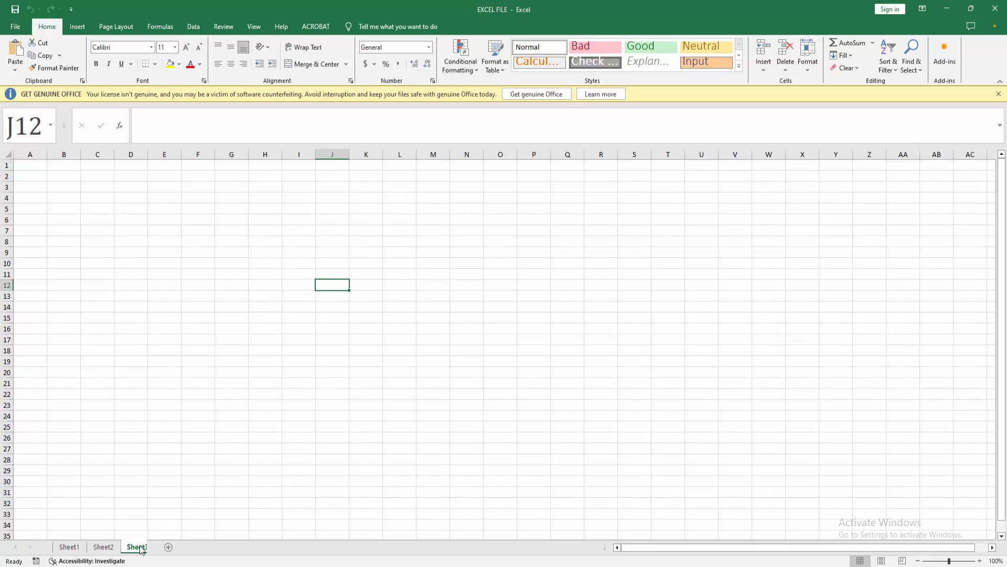
pyautogui.click(168, 546)
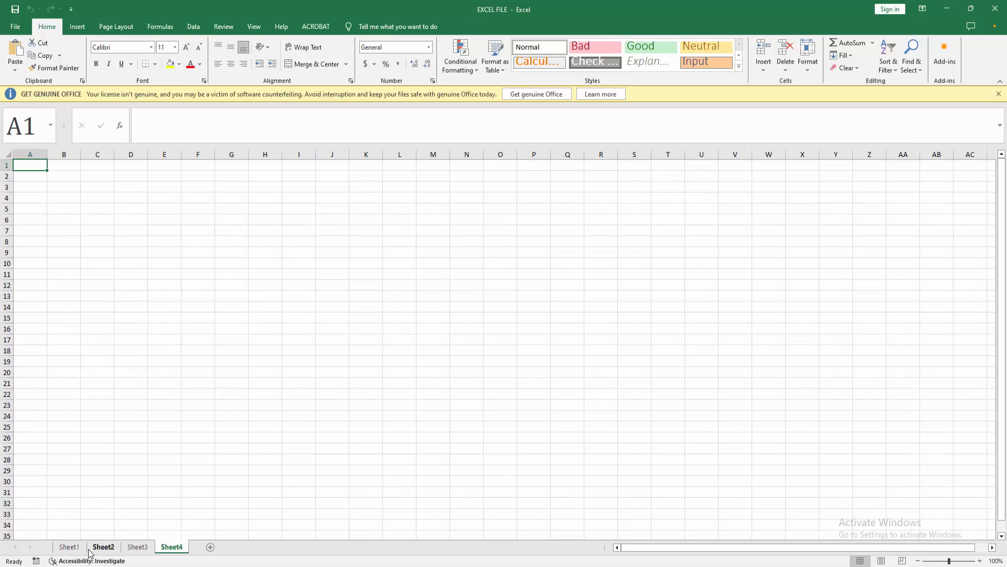
pyautogui.click(69, 547)
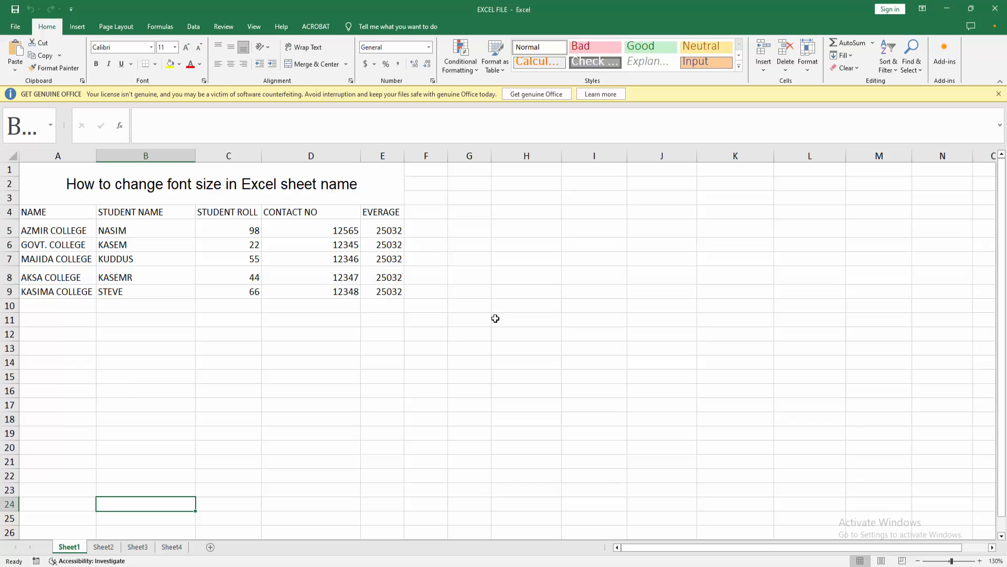